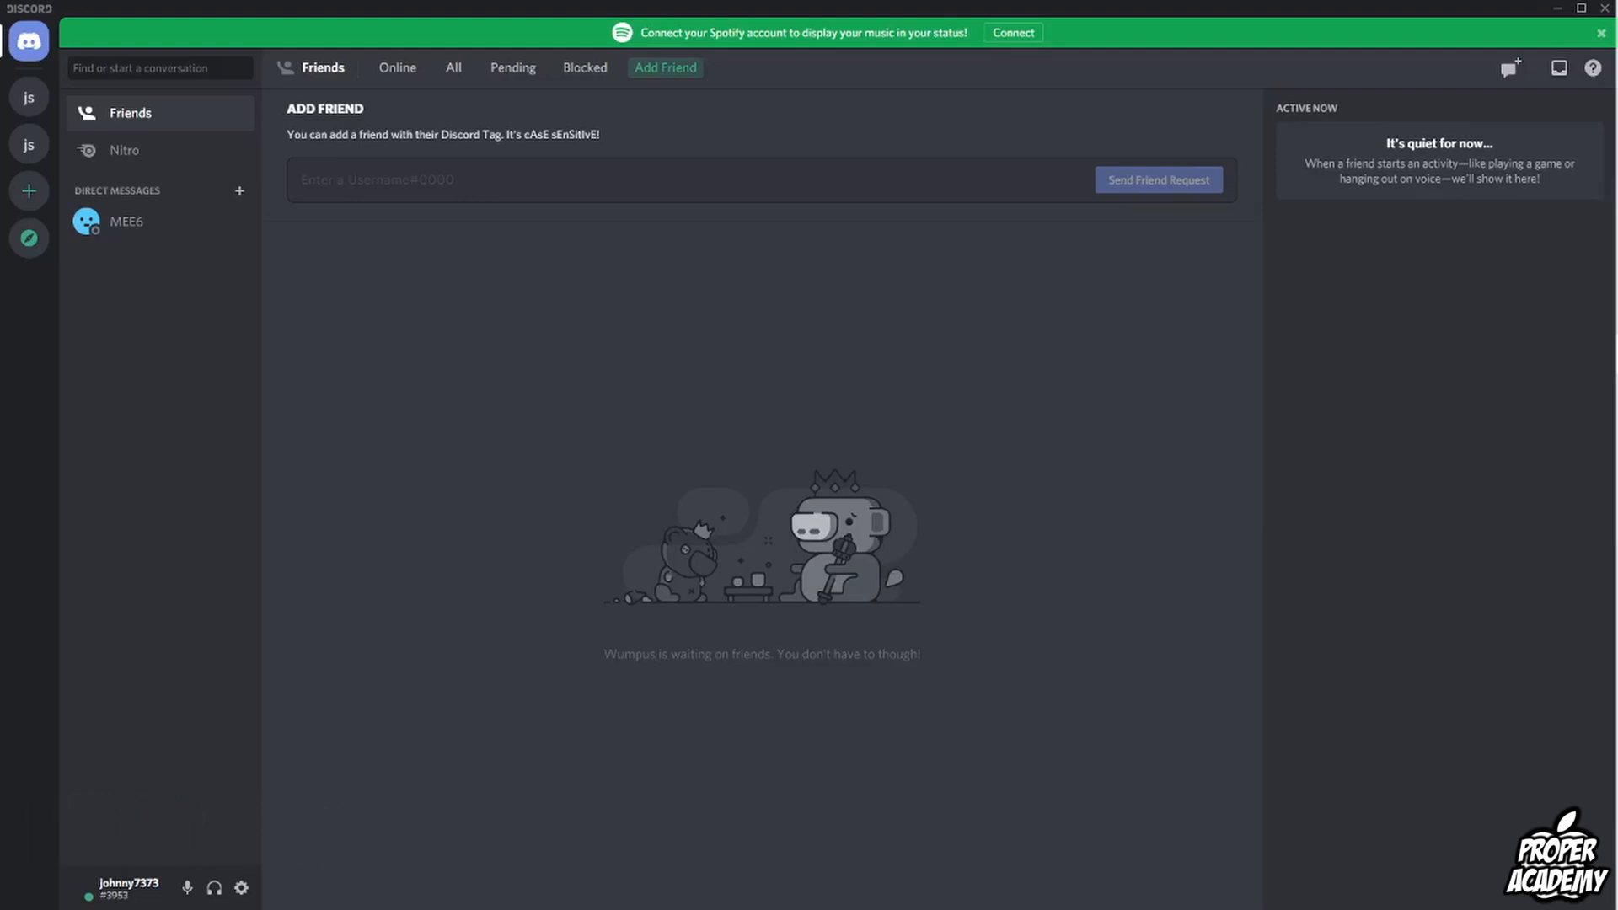
mouse_move(241, 887)
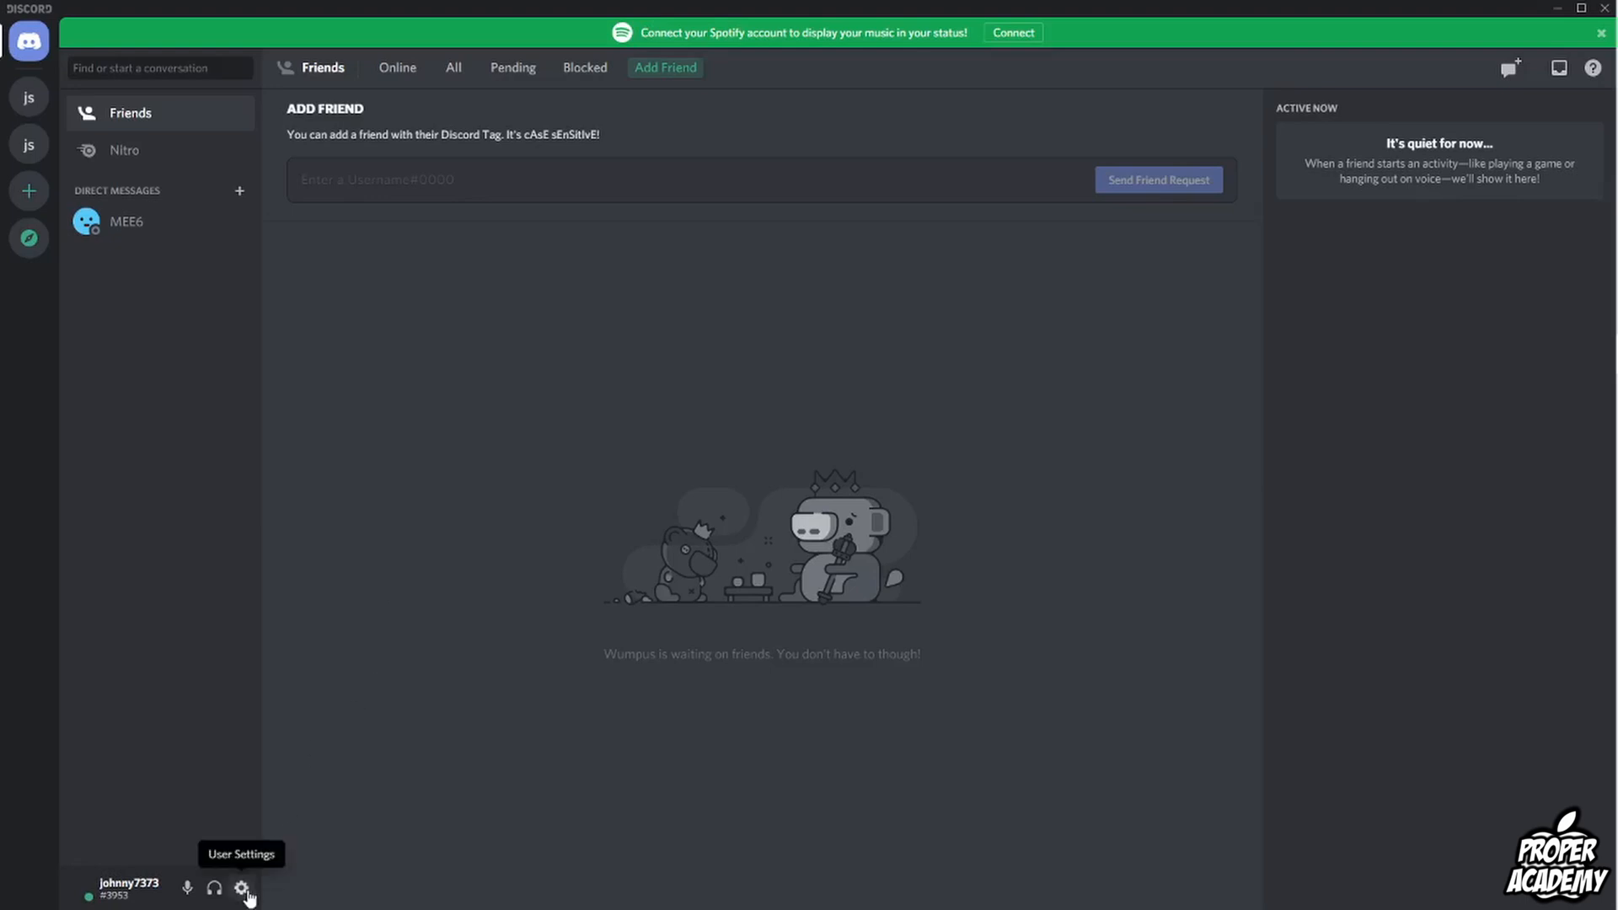
Open Discord User Settings from the gear icon beside the username.
left_click(243, 888)
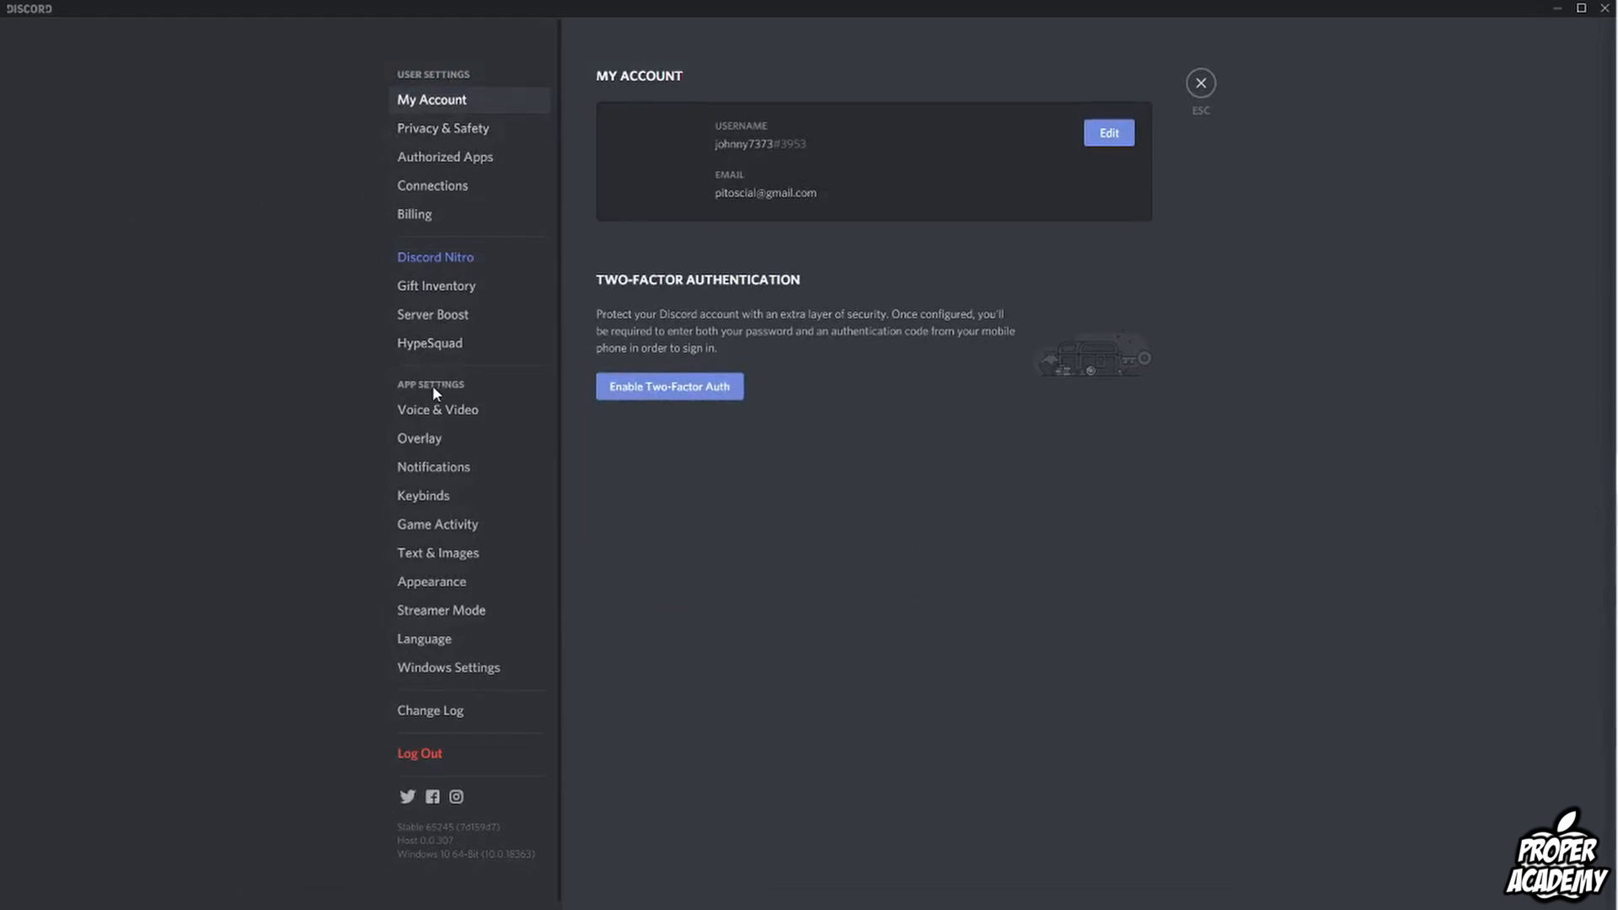
mouse_move(438, 552)
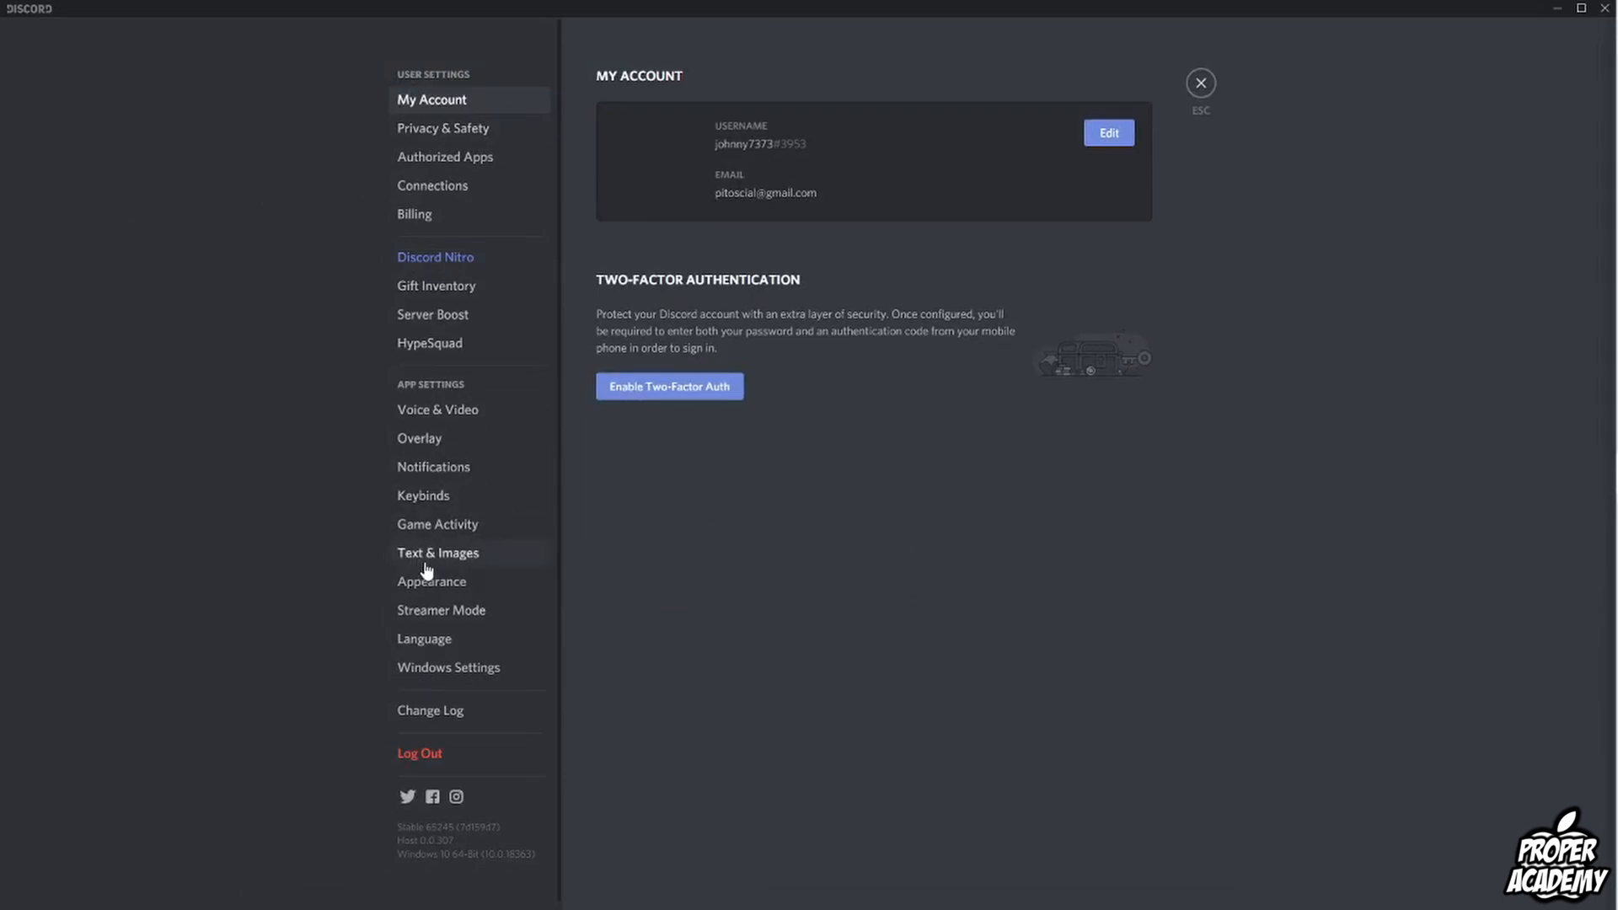
Switch off 'Allow playback and usage of /tts command' under Text & Images.
left_click(437, 552)
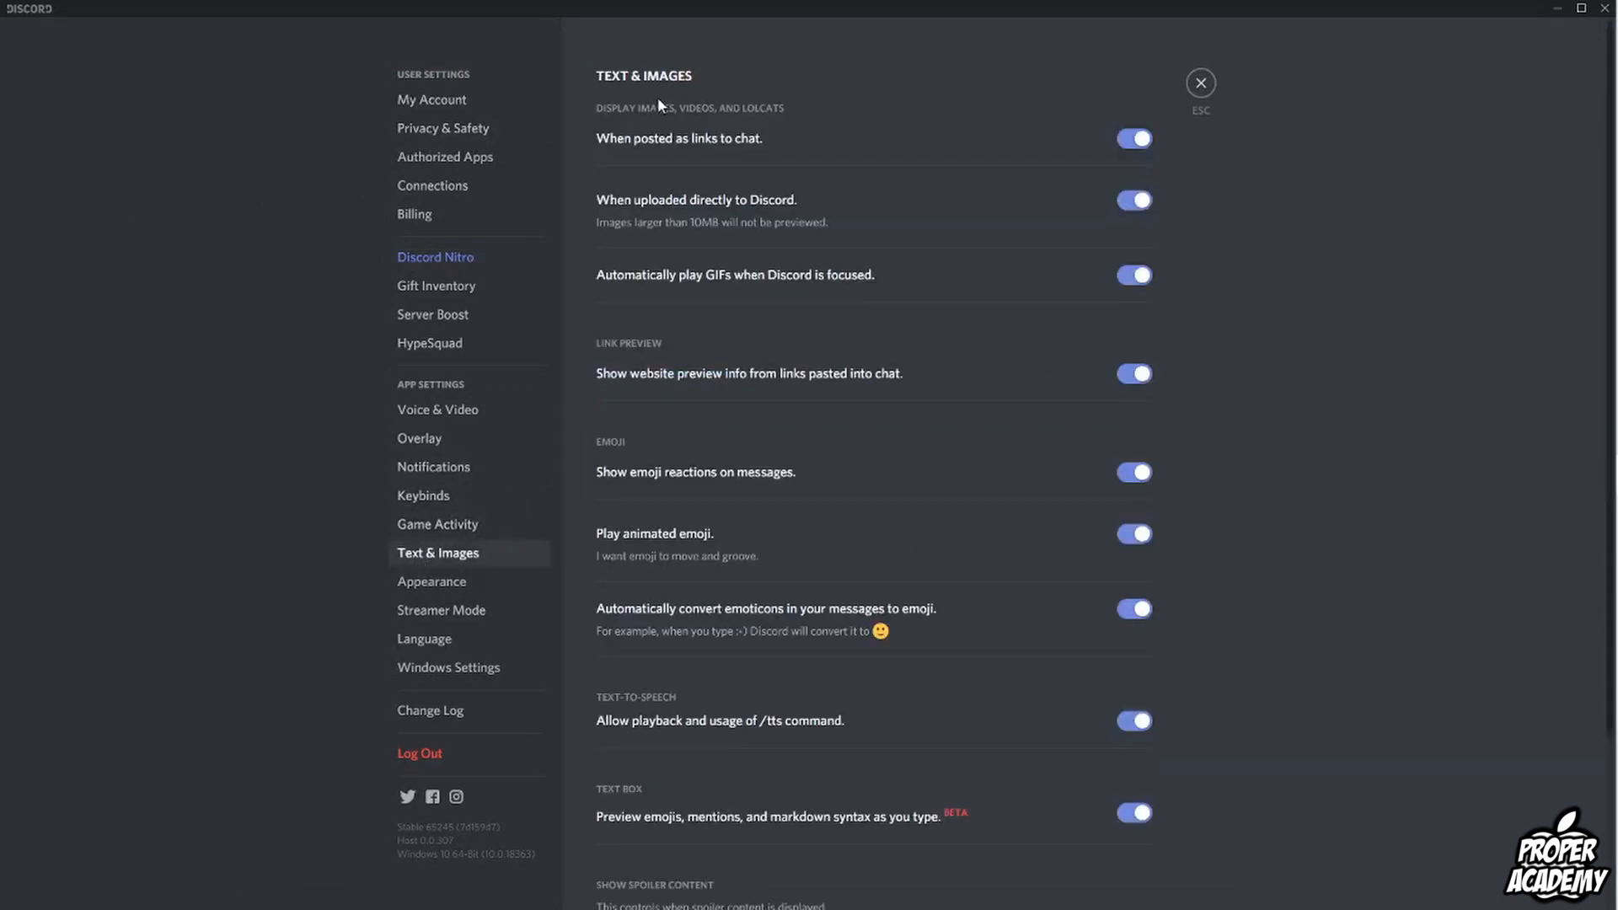
mouse_move(601, 706)
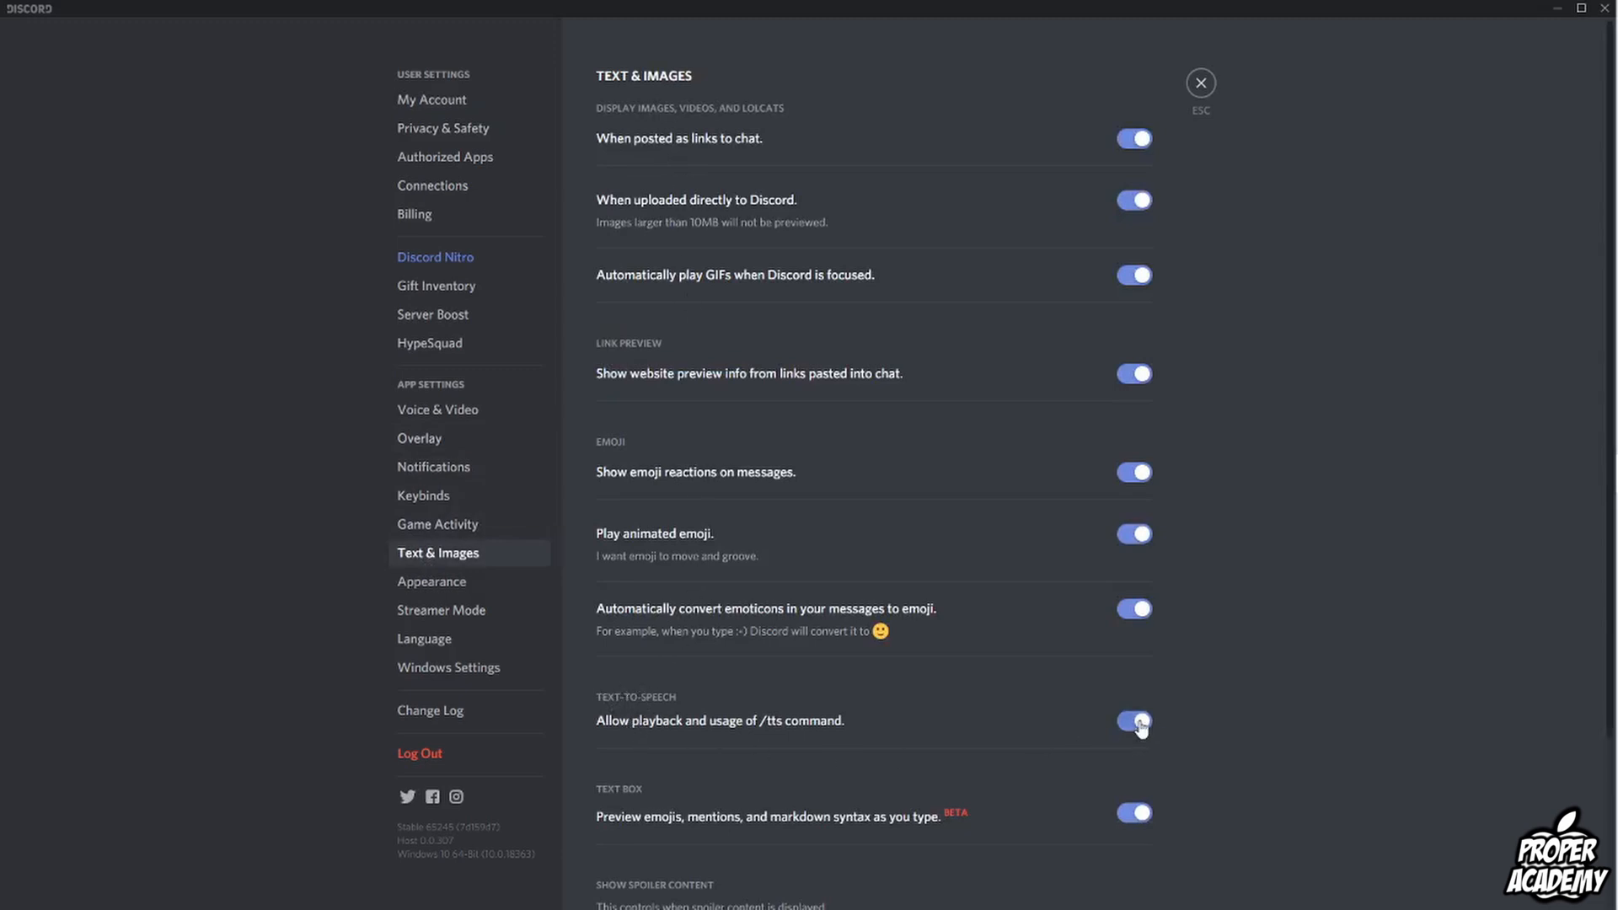
left_click(1132, 720)
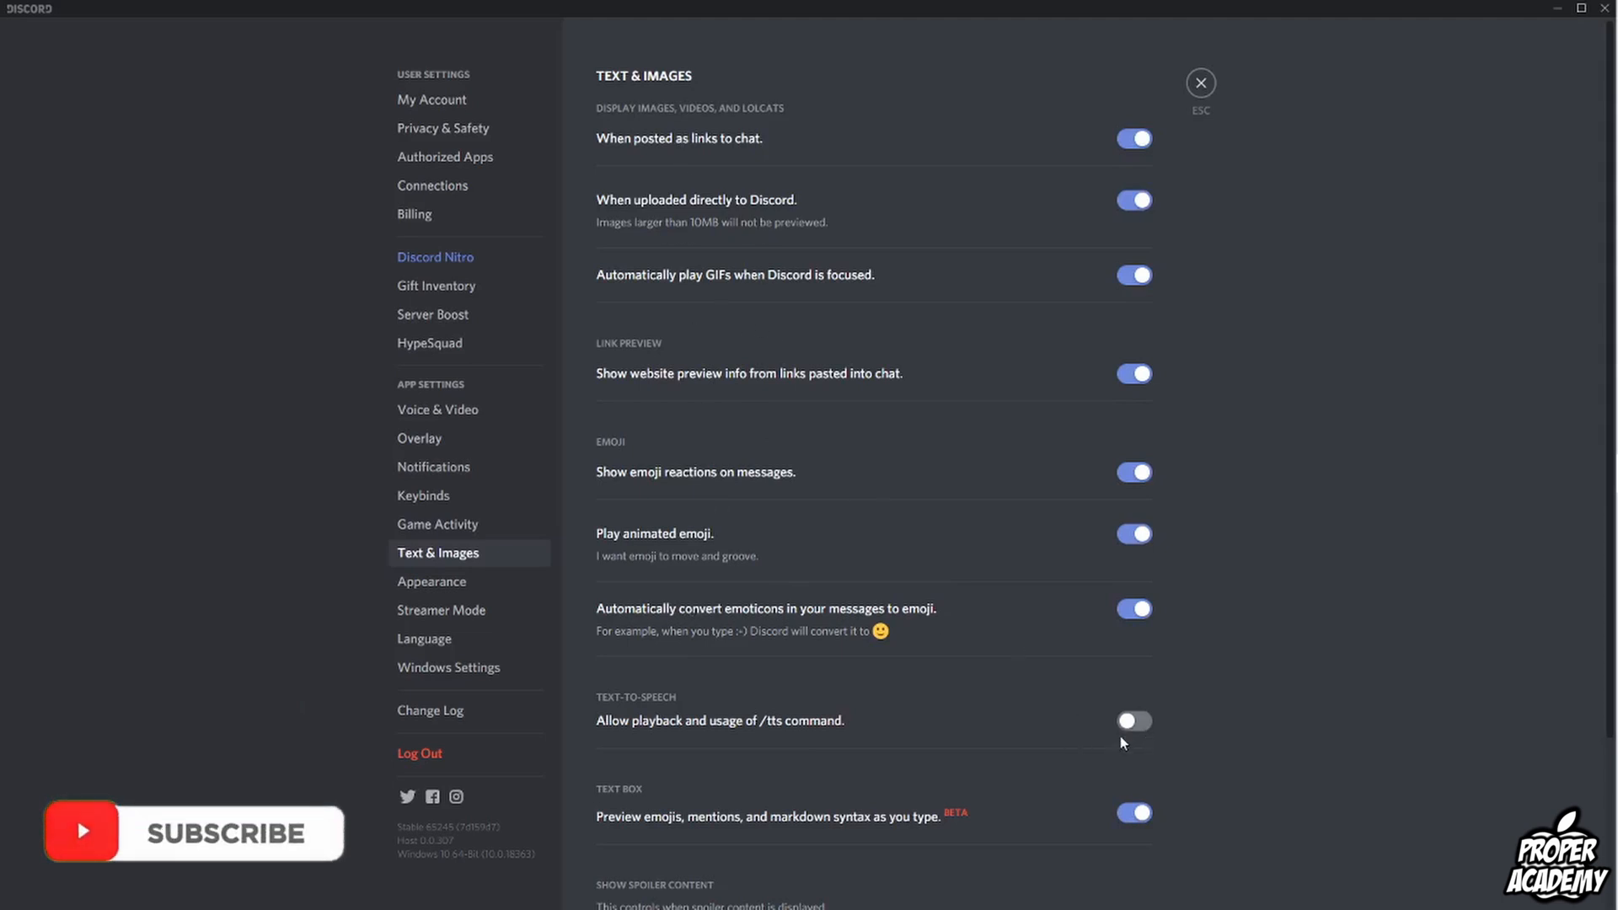
mouse_move(911, 734)
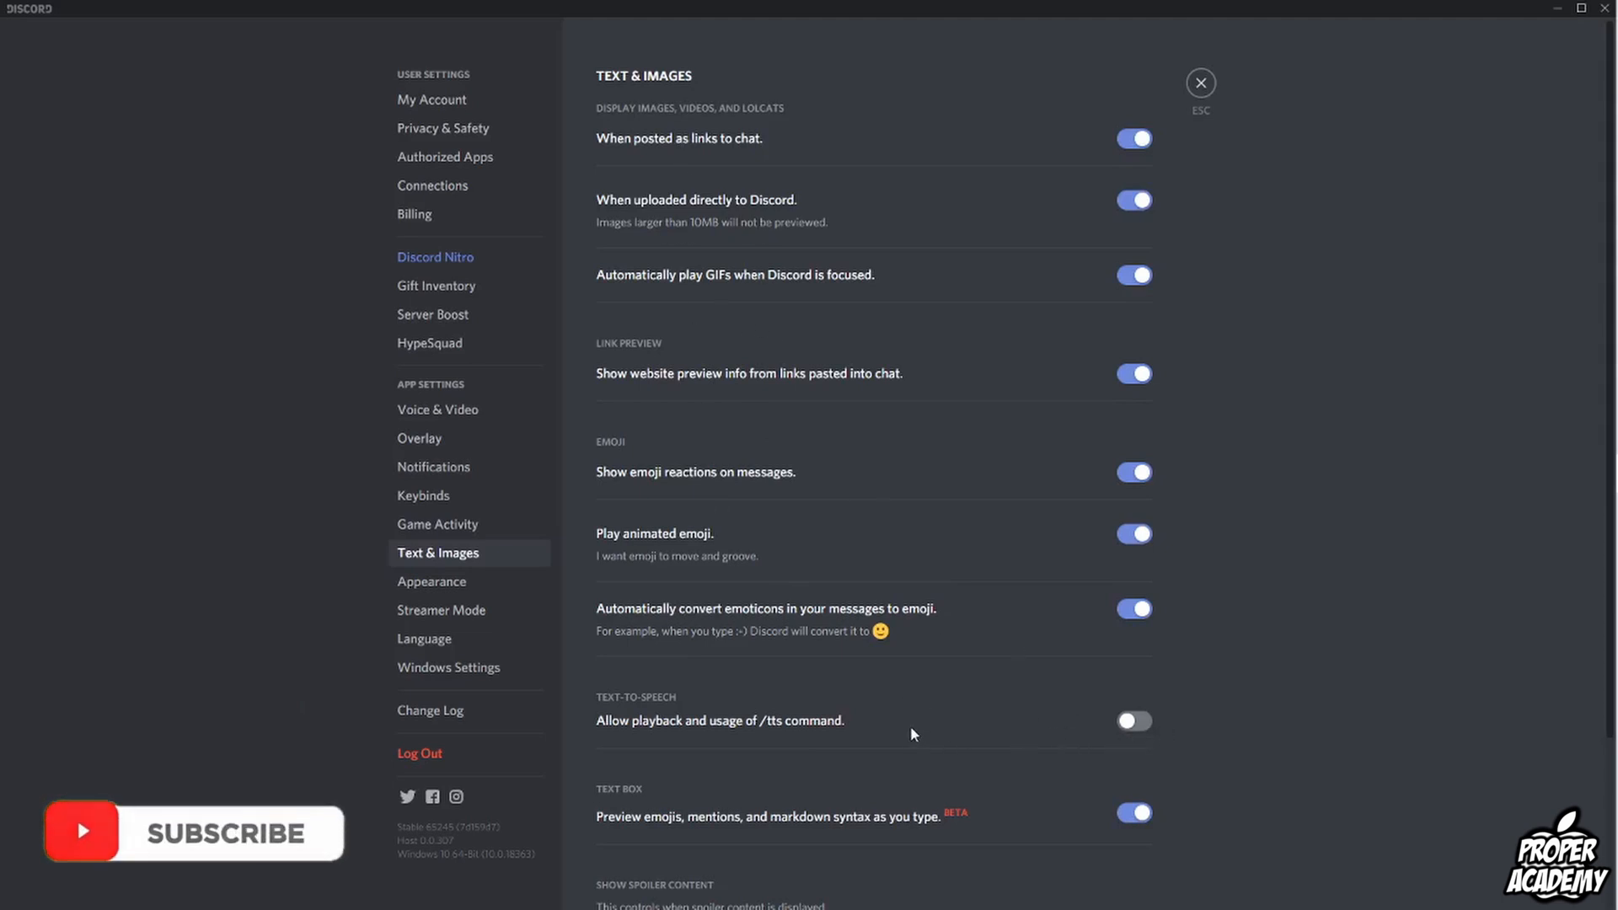
mouse_move(1193, 190)
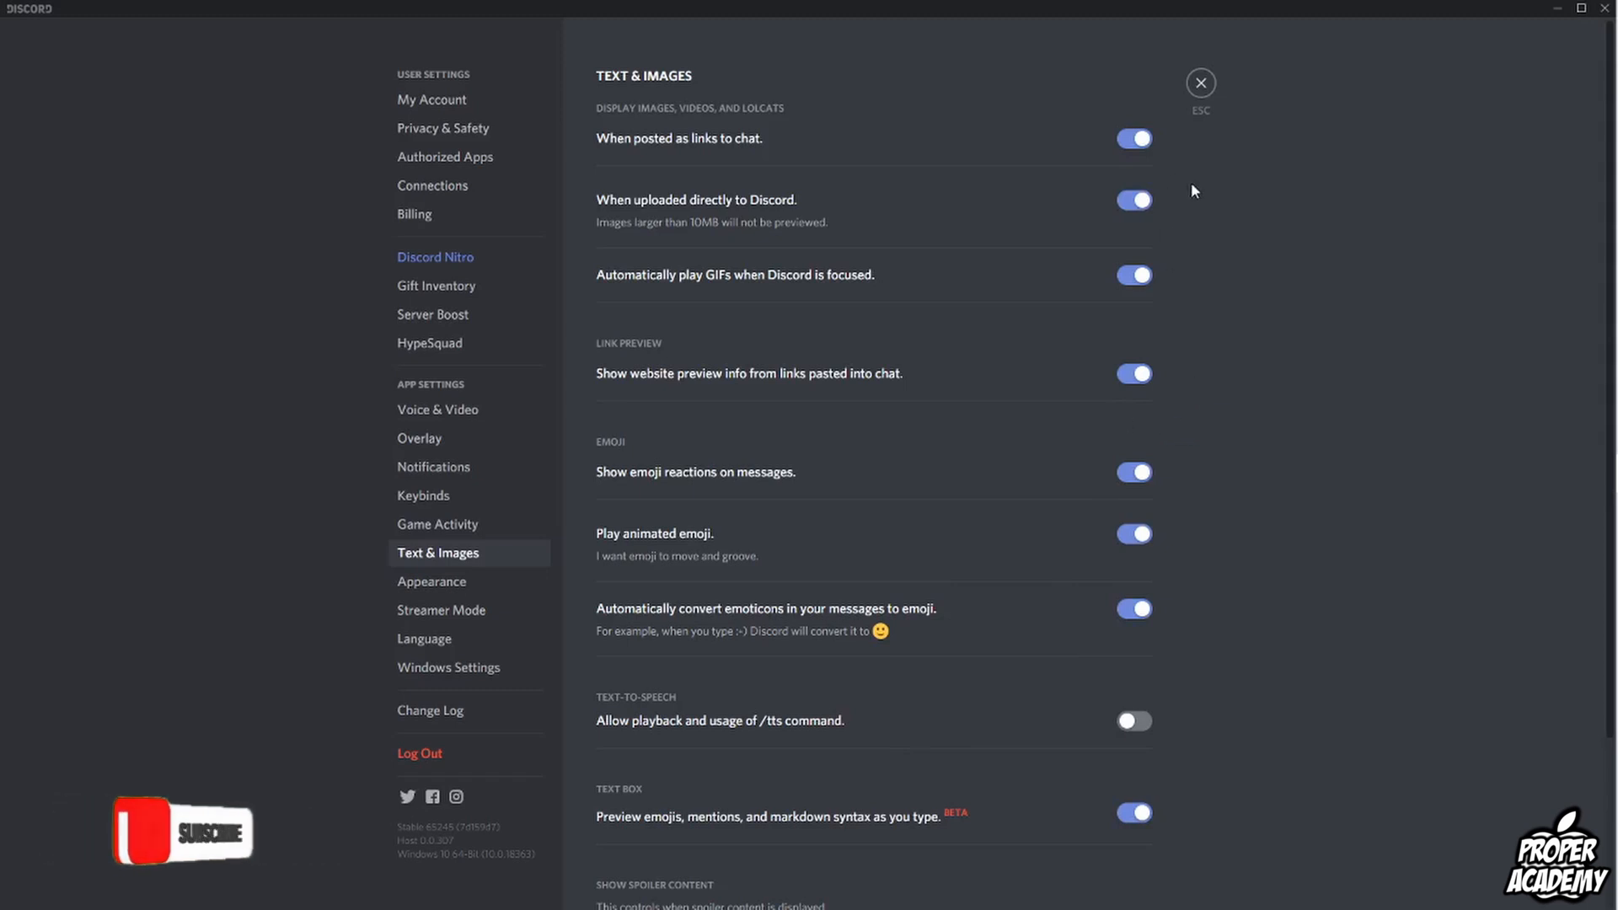
Exit User Settings with the X (ESC) button, back to Friends.
left_click(1200, 83)
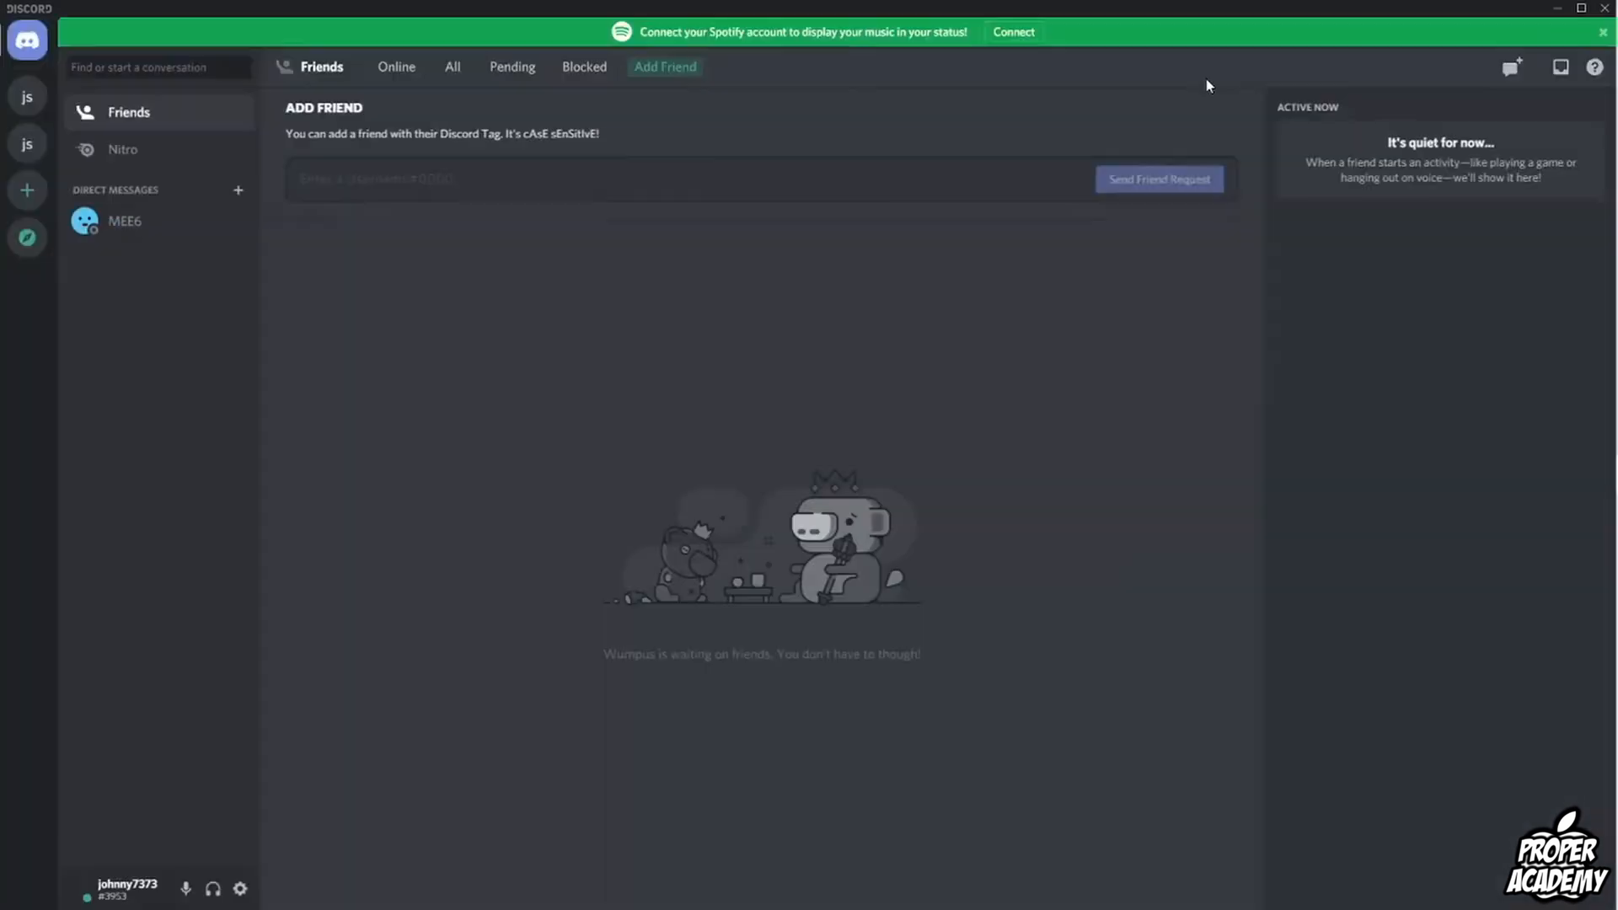
mouse_move(790, 309)
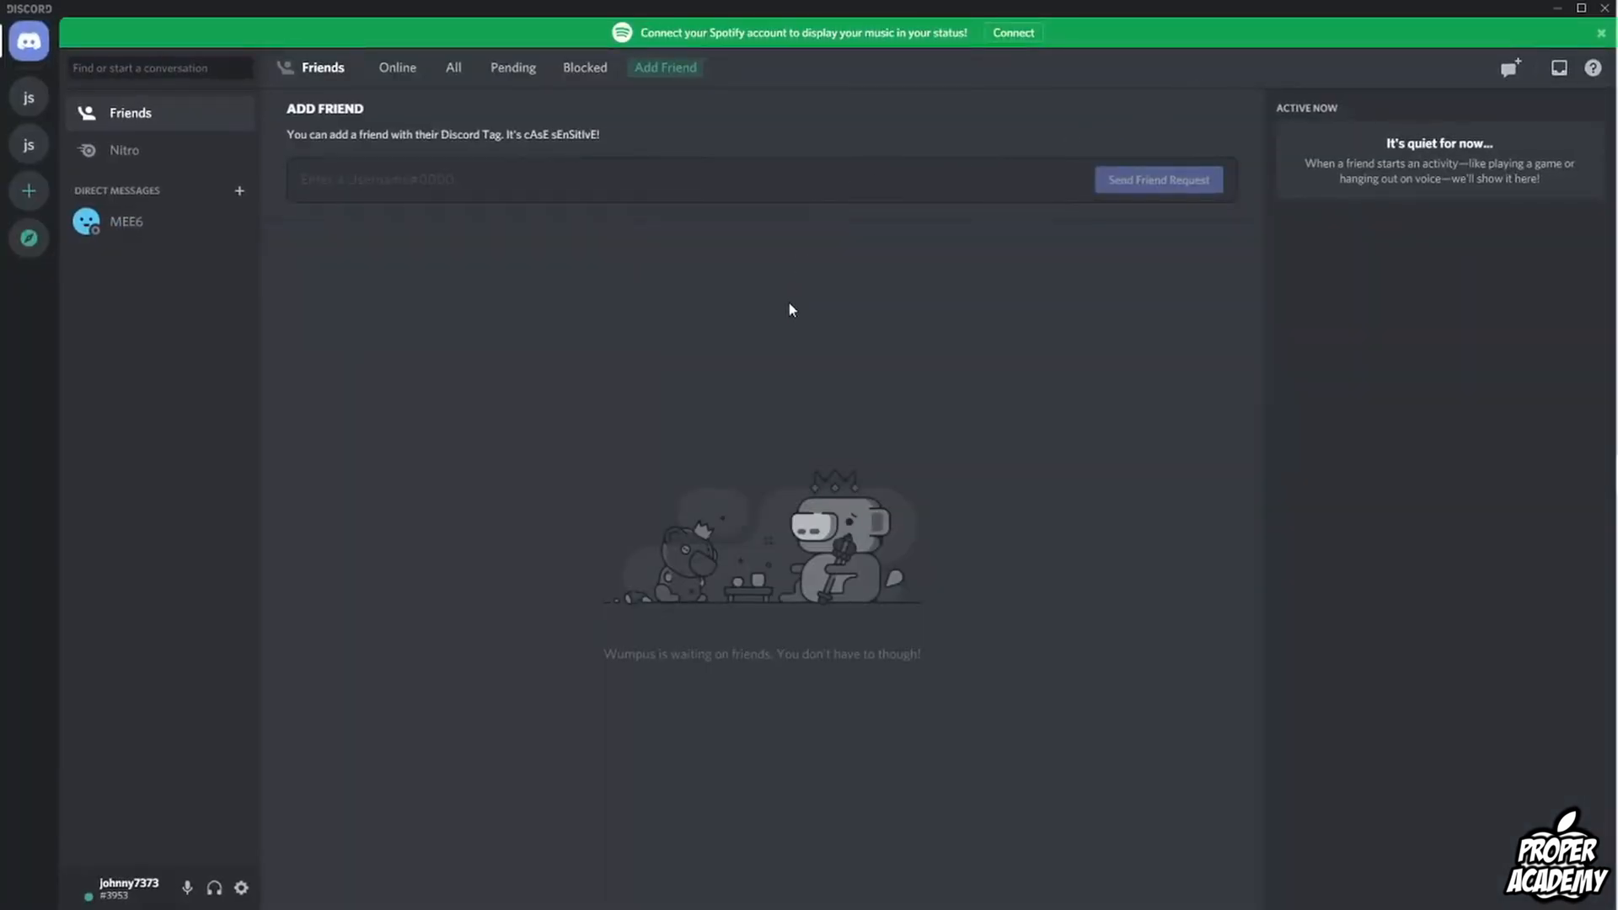